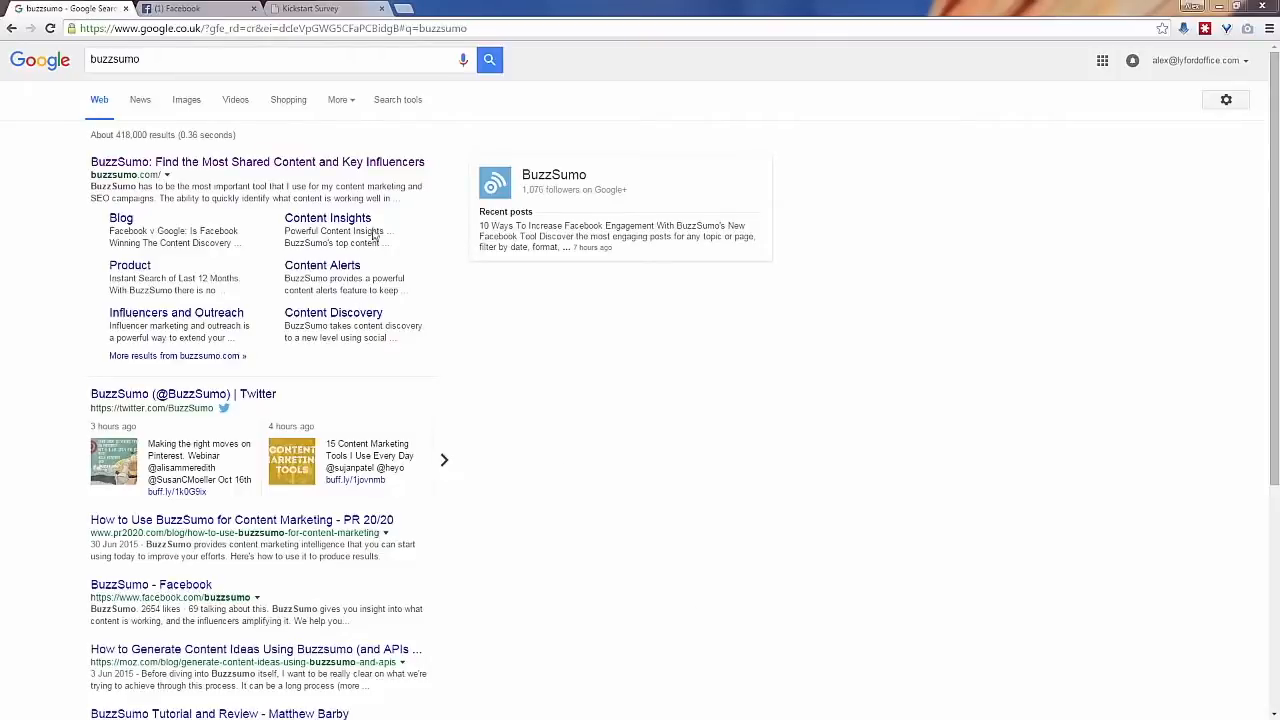
mouse_move(440, 182)
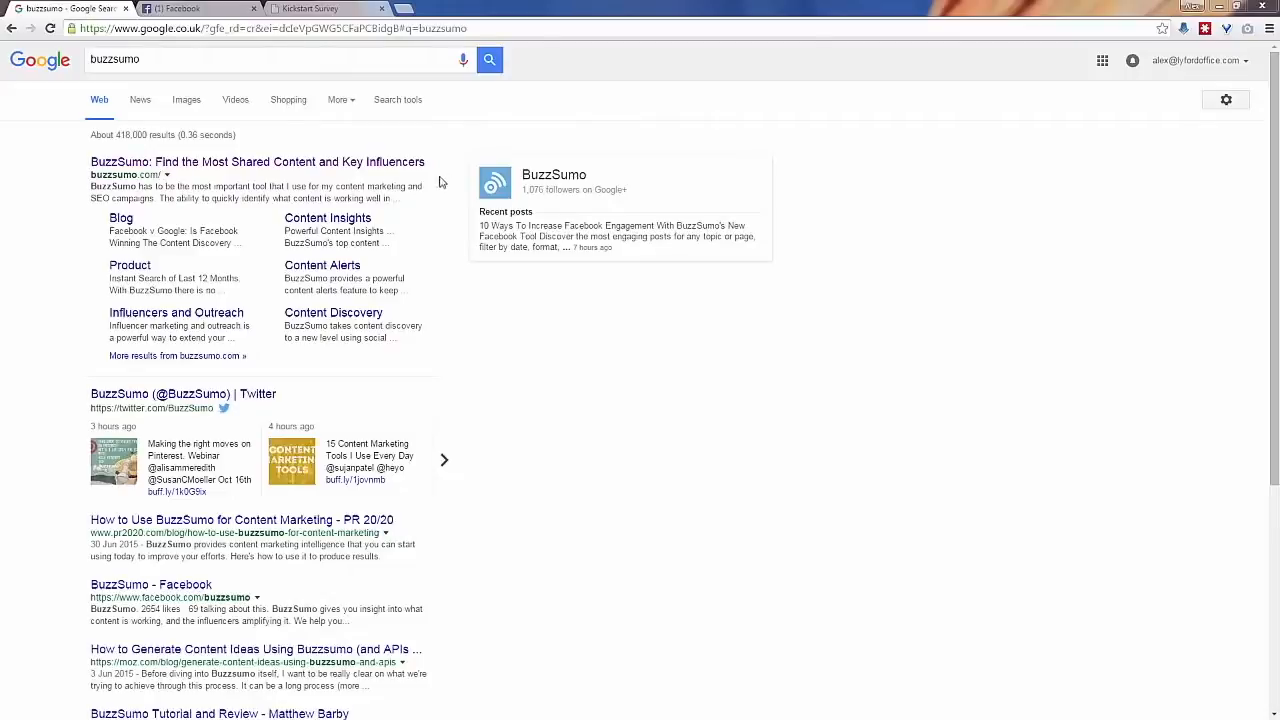
Go to the BuzzSumo site from the Google results for 'buzzsumo'
left_click(256, 160)
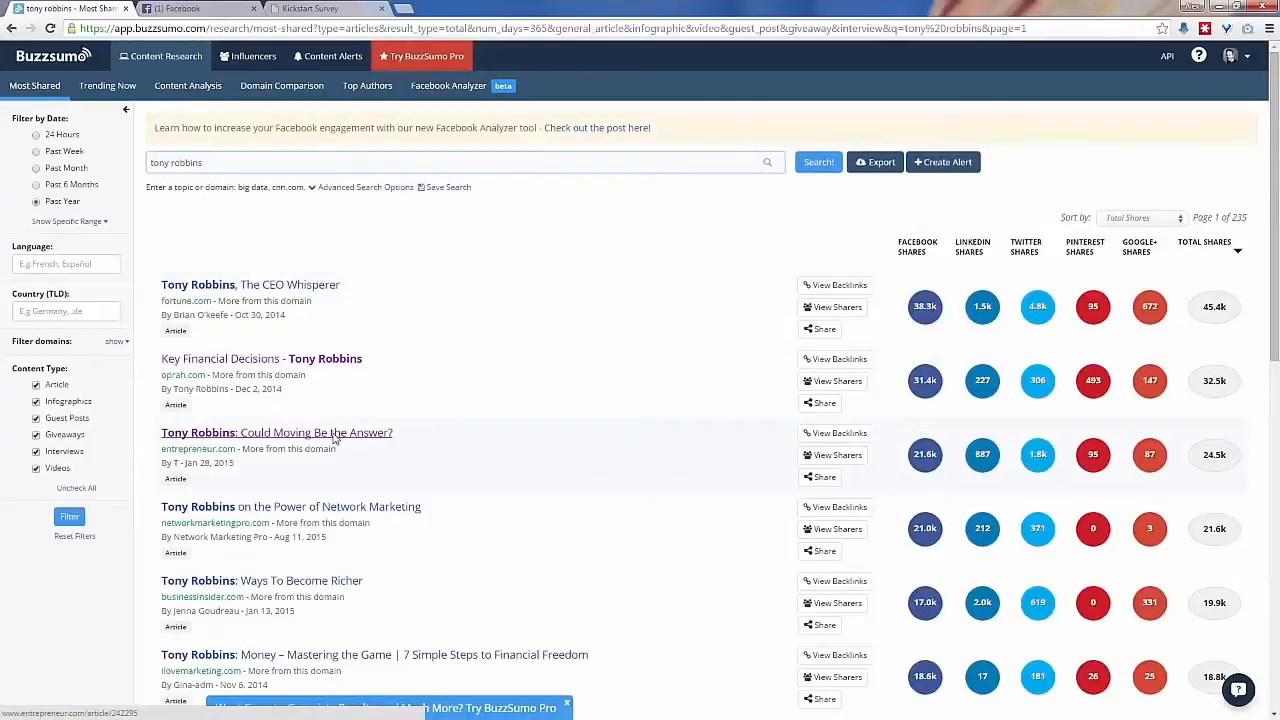
Copy the 'Could Moving Be the Answer?' article address and bring up the Tony Robbins survey's Share settings
left_click(276, 432)
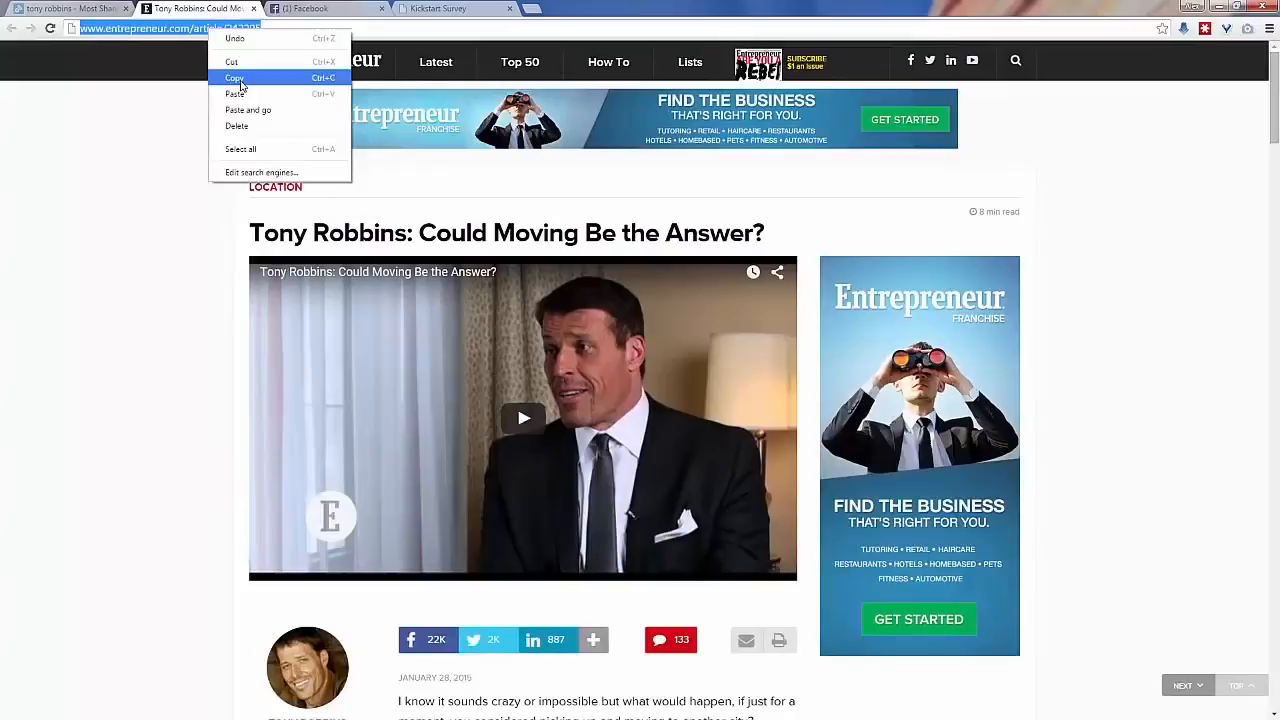
left_click(448, 8)
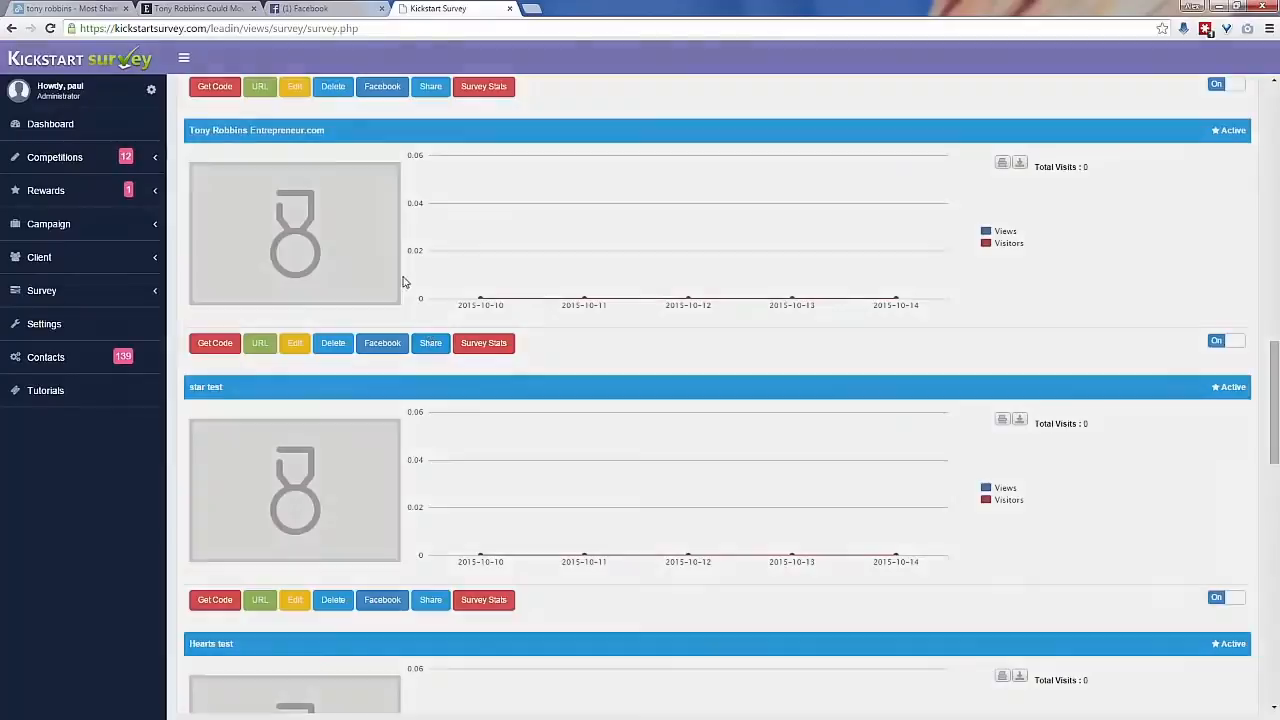
left_click(430, 86)
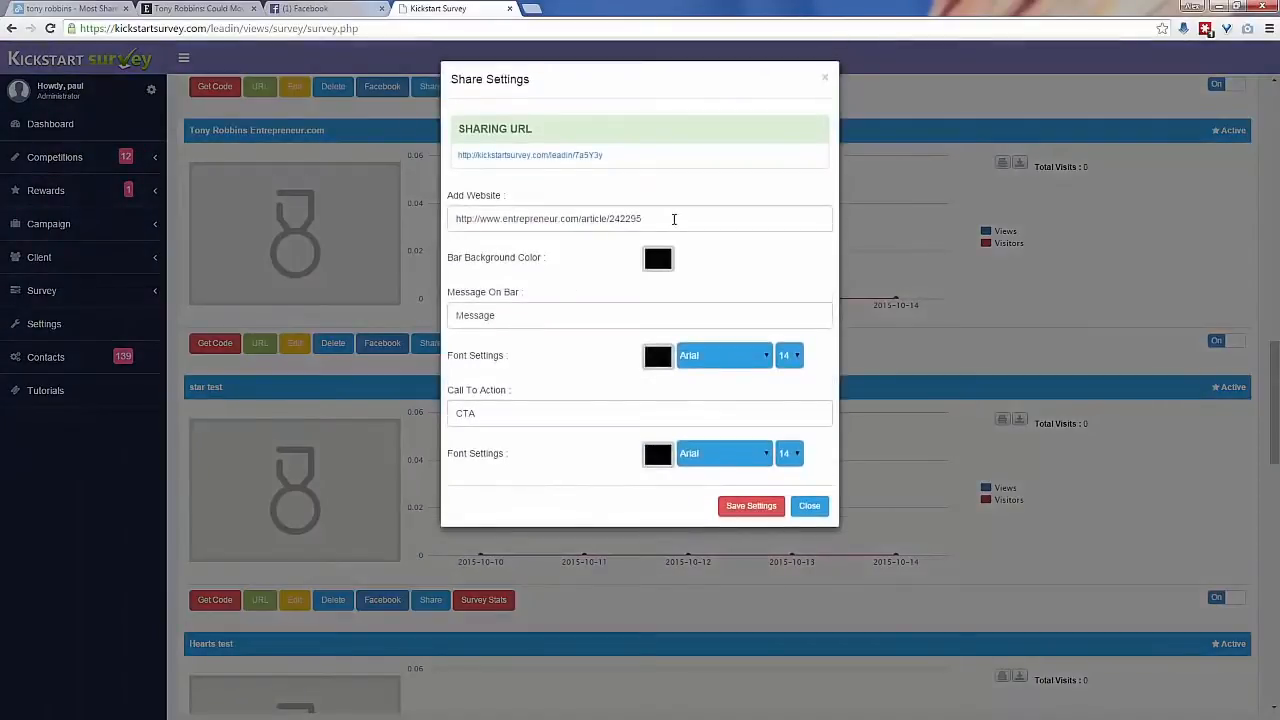
Save the Entrepreneur.com article URL as the survey's Add Website entry in Share Settings
left_click(640, 218)
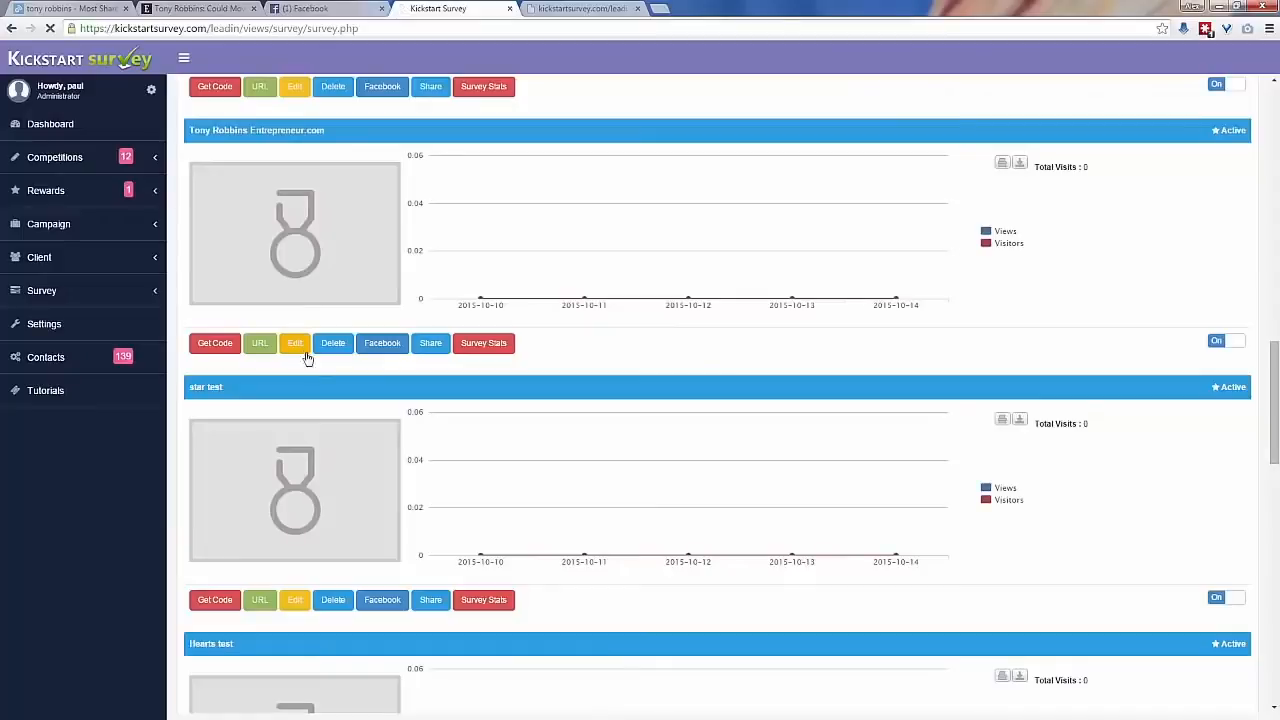
Review the survey's Setup, Questions, Thank You and Follow Up pages in the editor
left_click(294, 344)
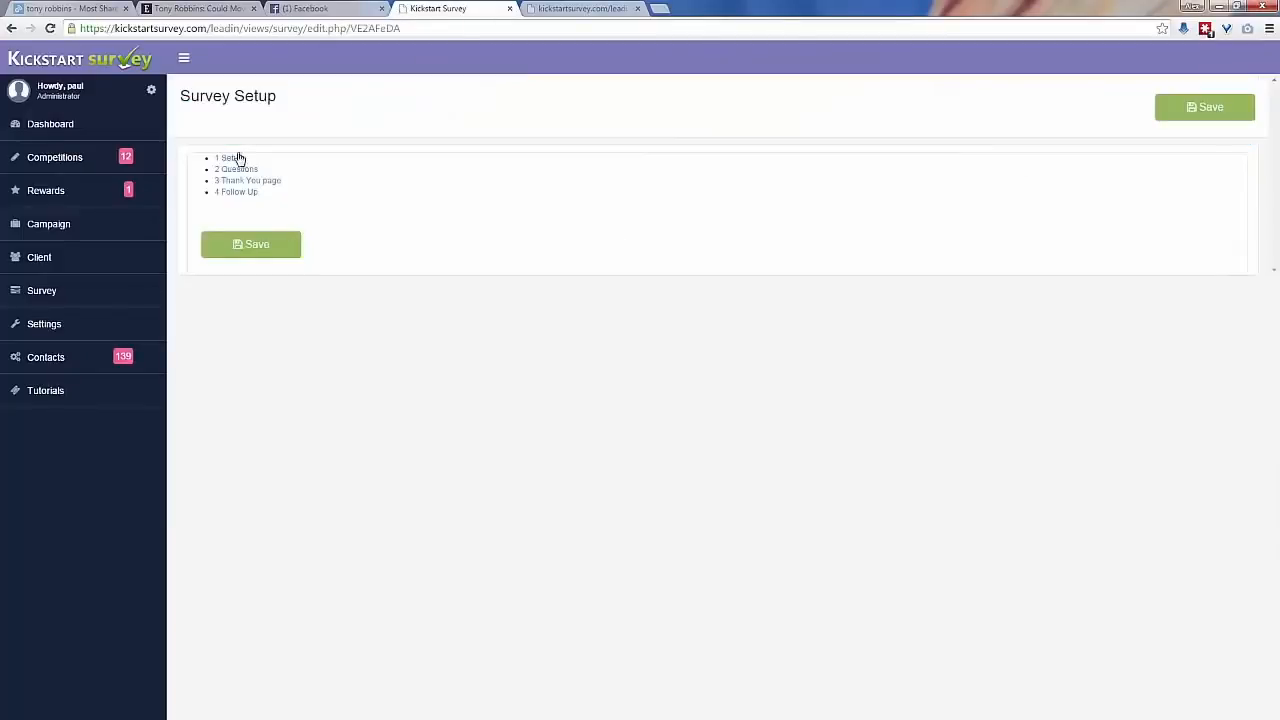
left_click(228, 158)
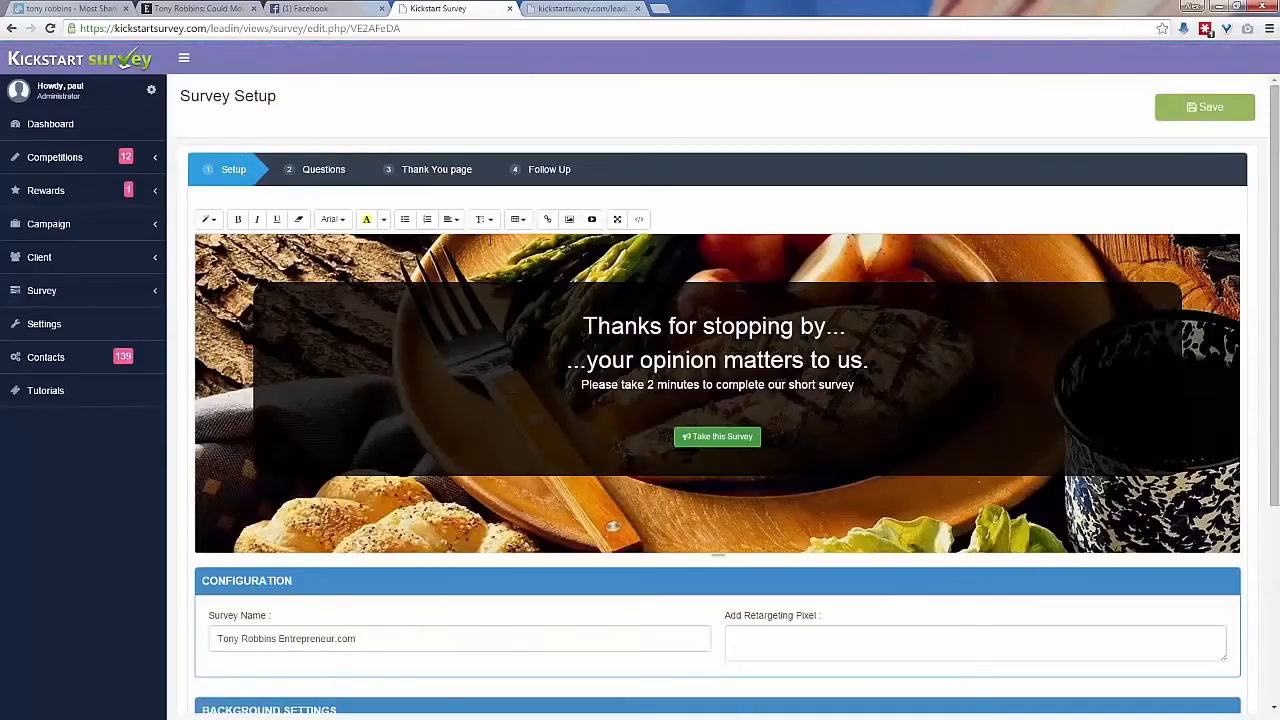
left_click(324, 168)
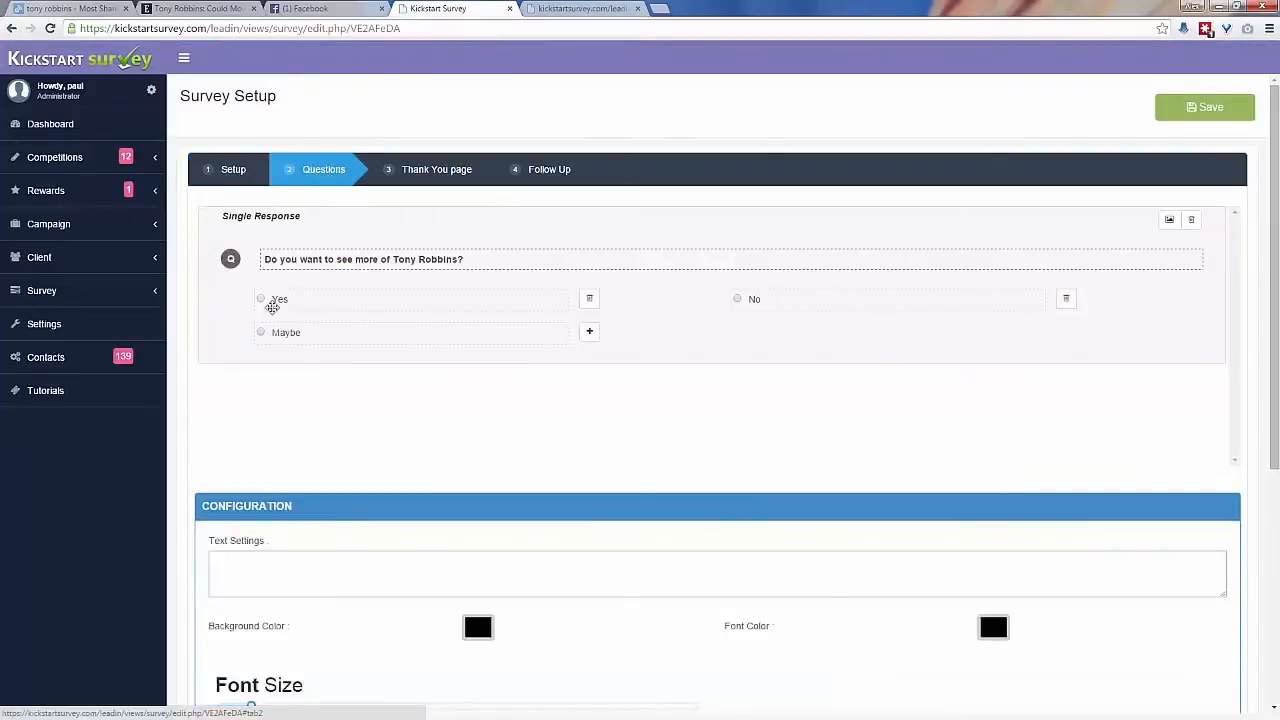
left_click(436, 168)
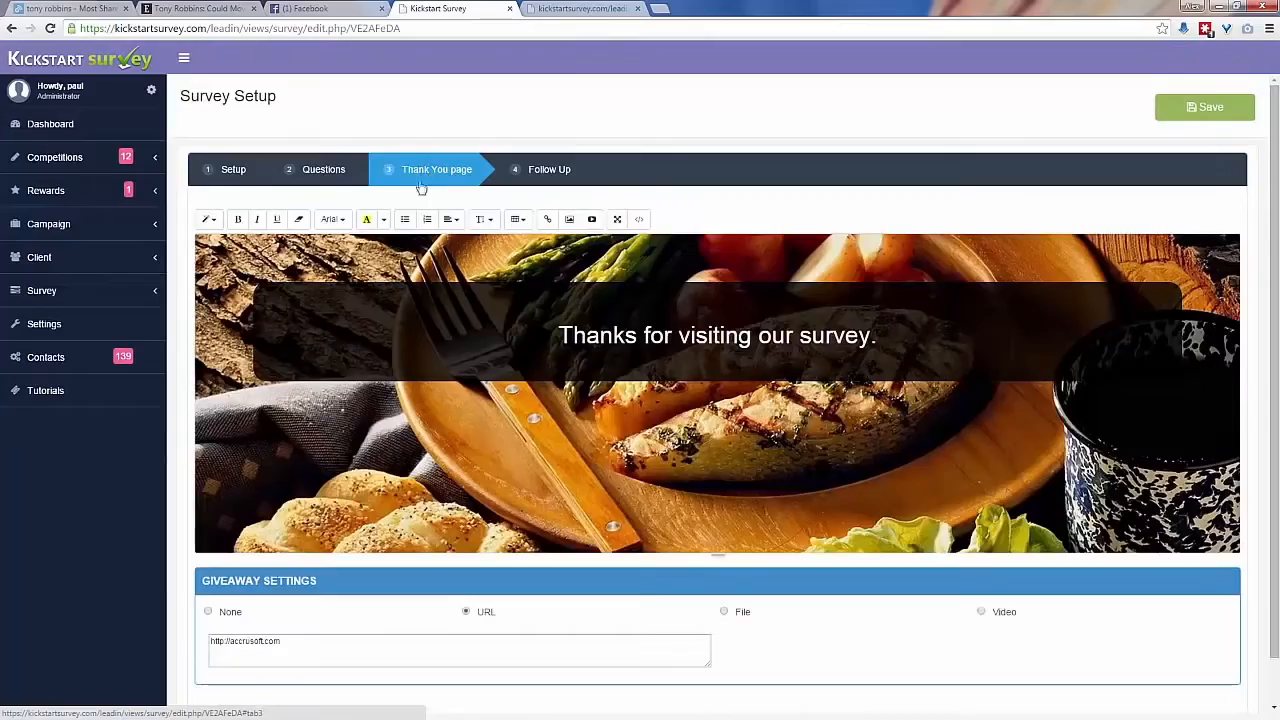
mouse_move(542, 176)
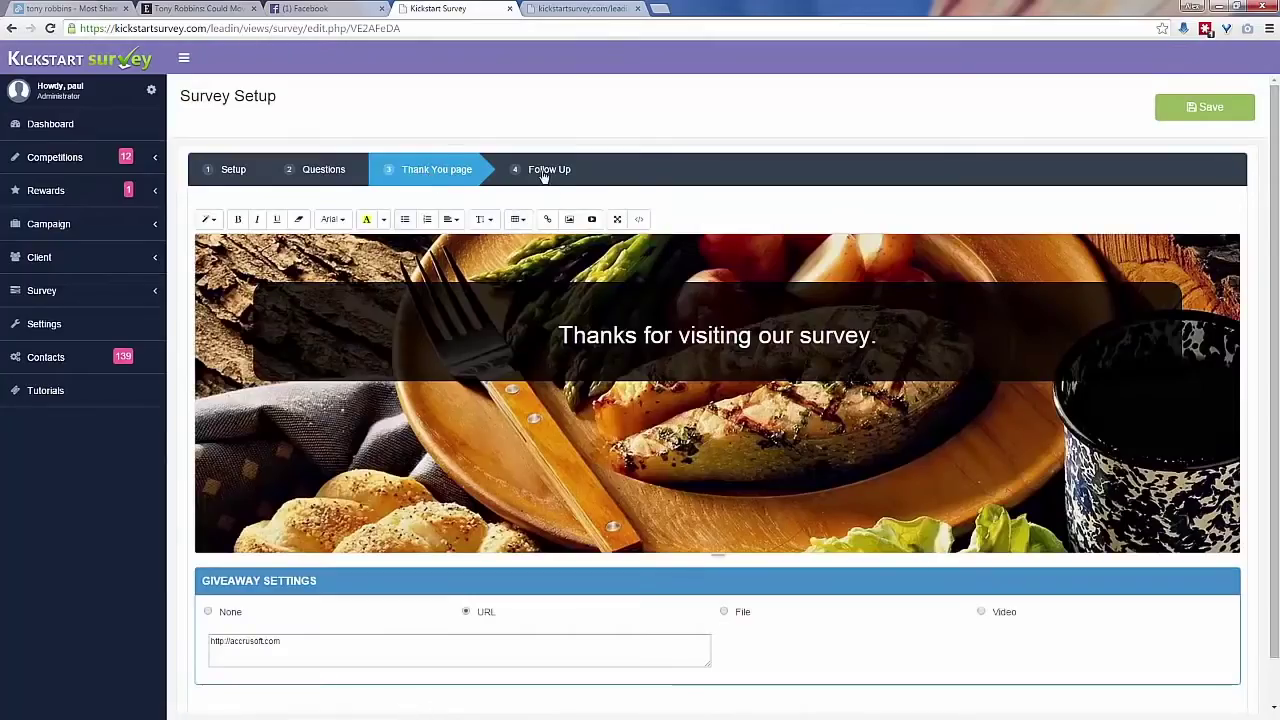
left_click(546, 168)
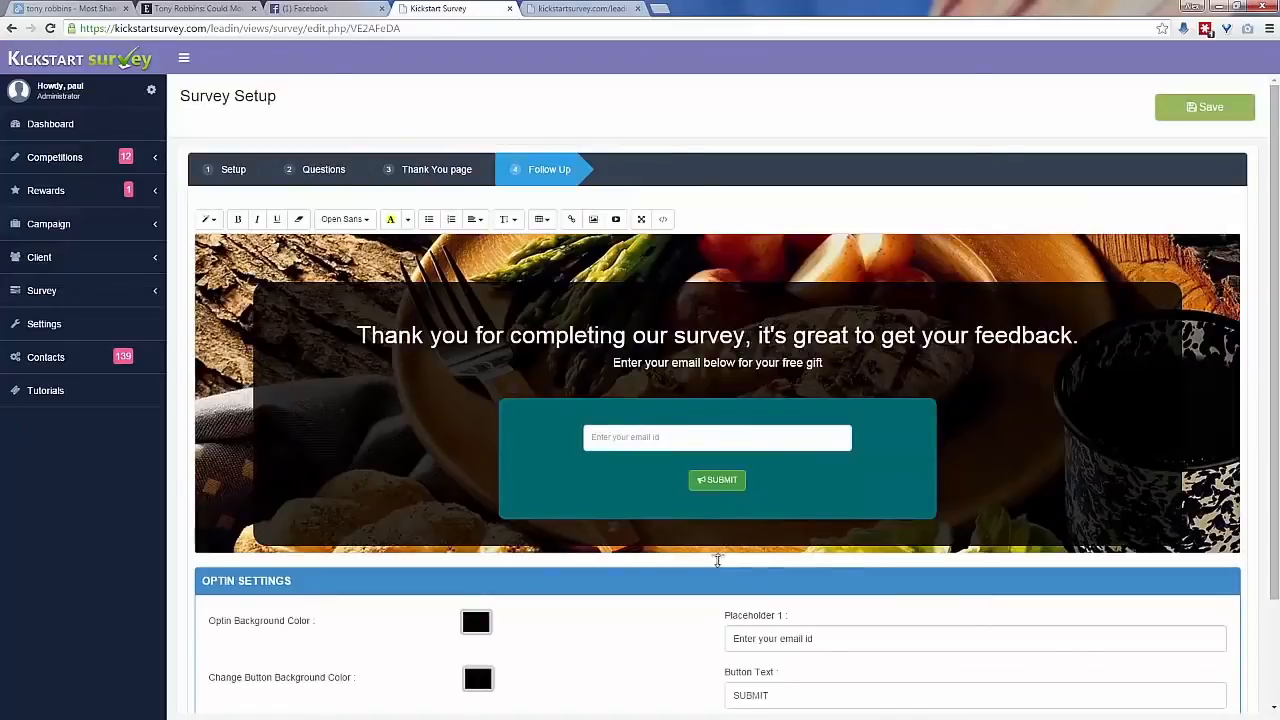
View the share link's survey popup overlaid on the Tony Robbins article
left_click(56, 12)
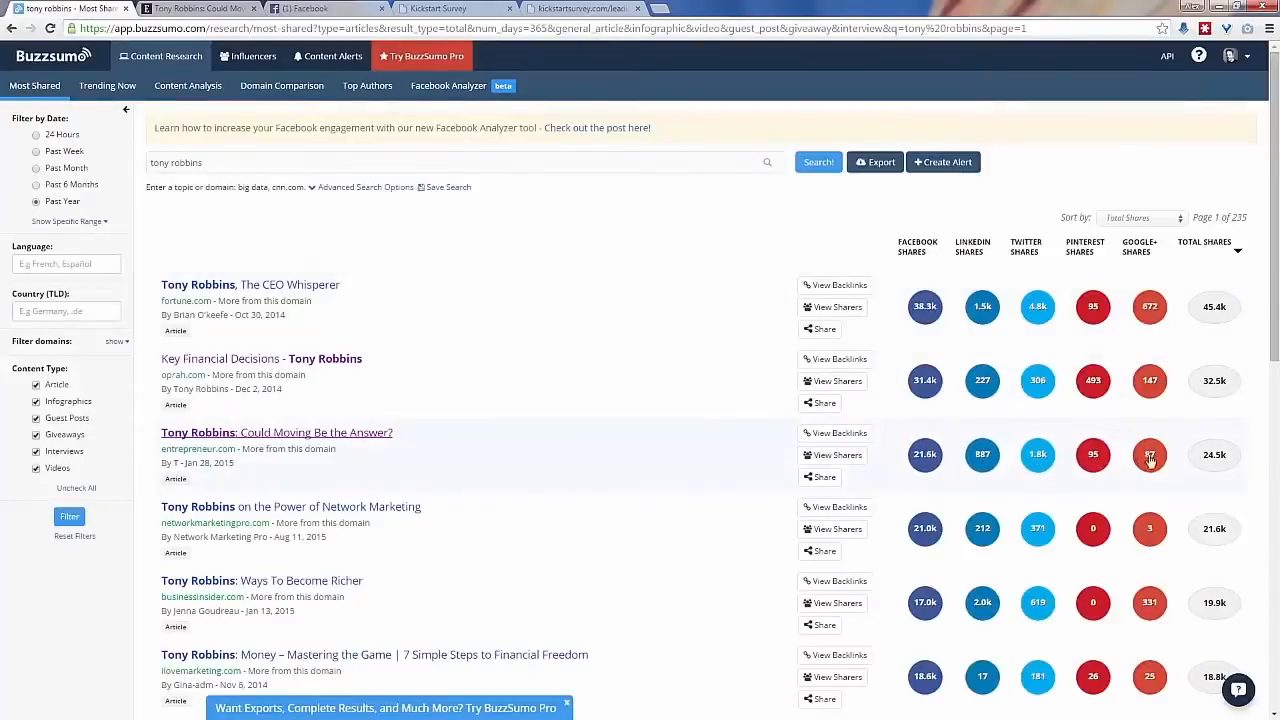
mouse_move(800, 456)
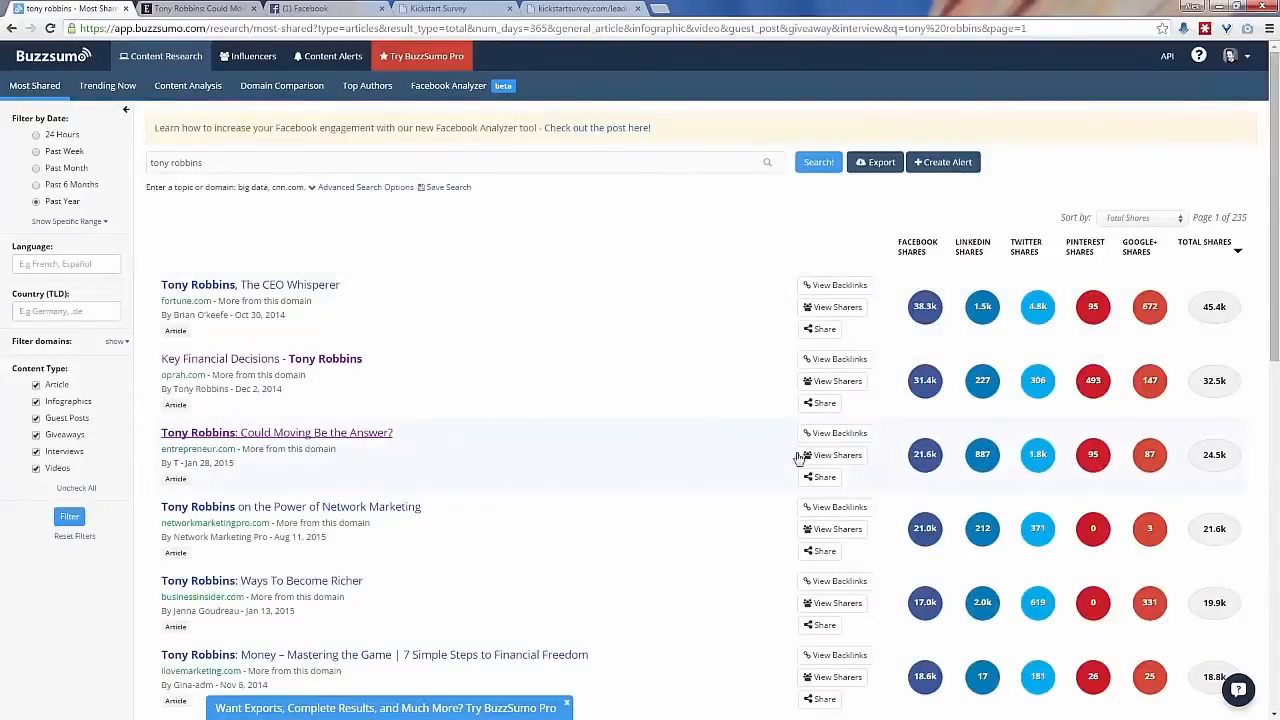
left_click(436, 8)
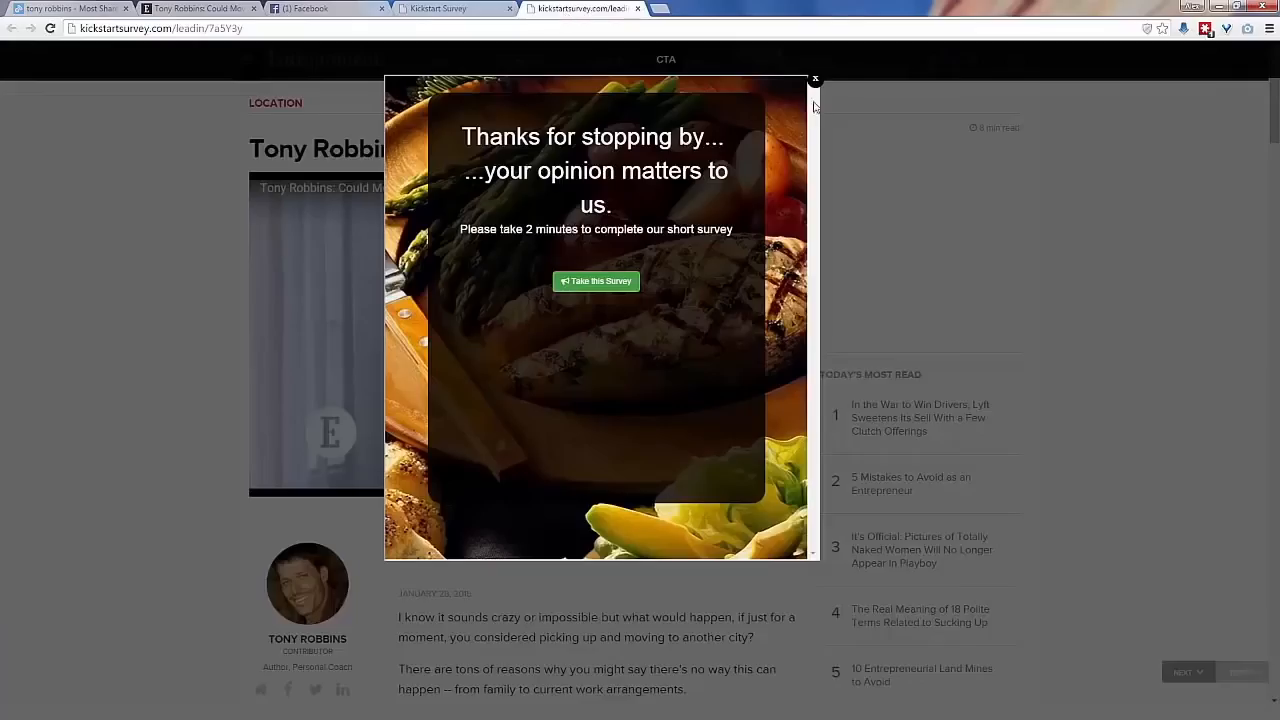
Return from the share link preview to the editor's Follow Up page with its opt-in settings
left_click(814, 80)
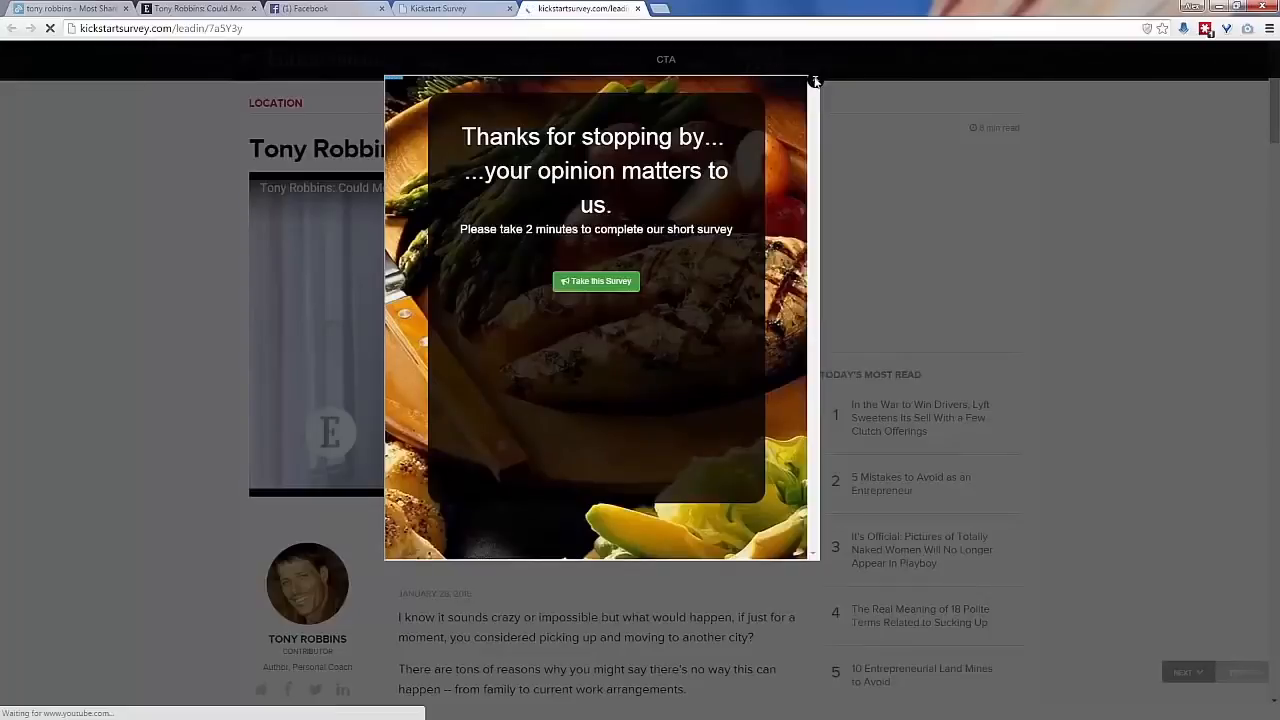
left_click(436, 8)
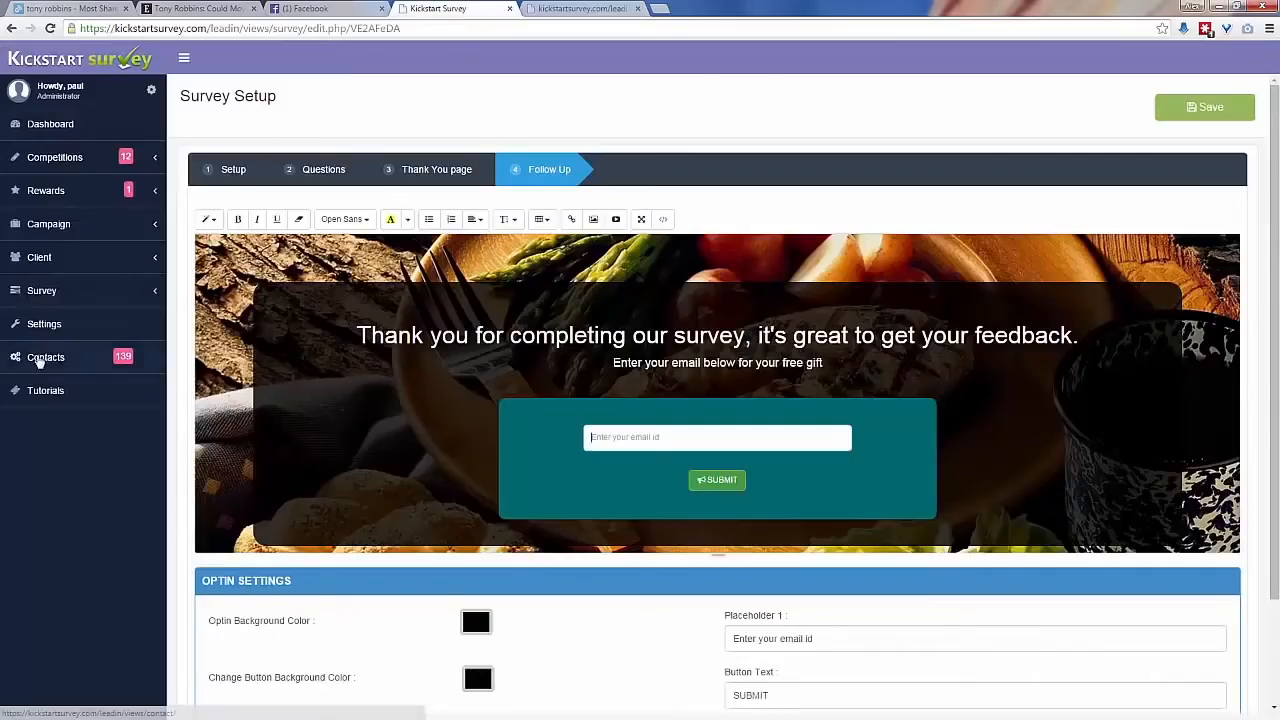
mouse_move(46, 364)
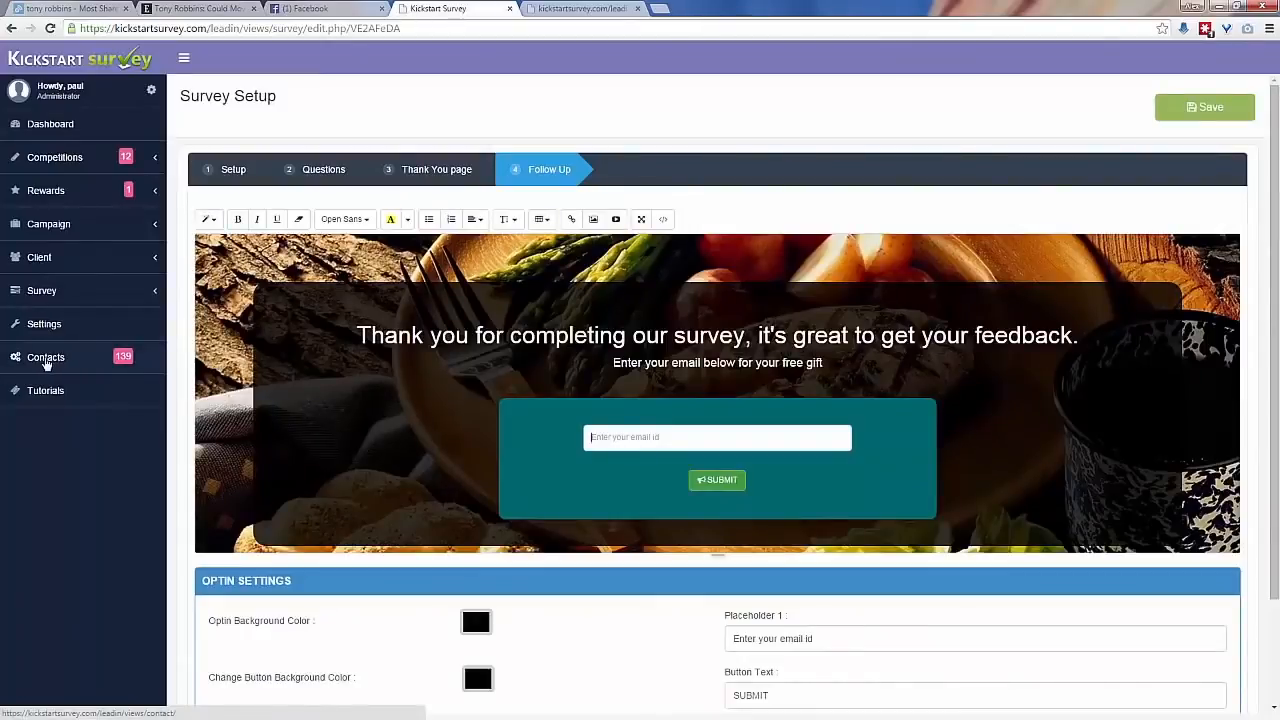
mouse_move(80, 352)
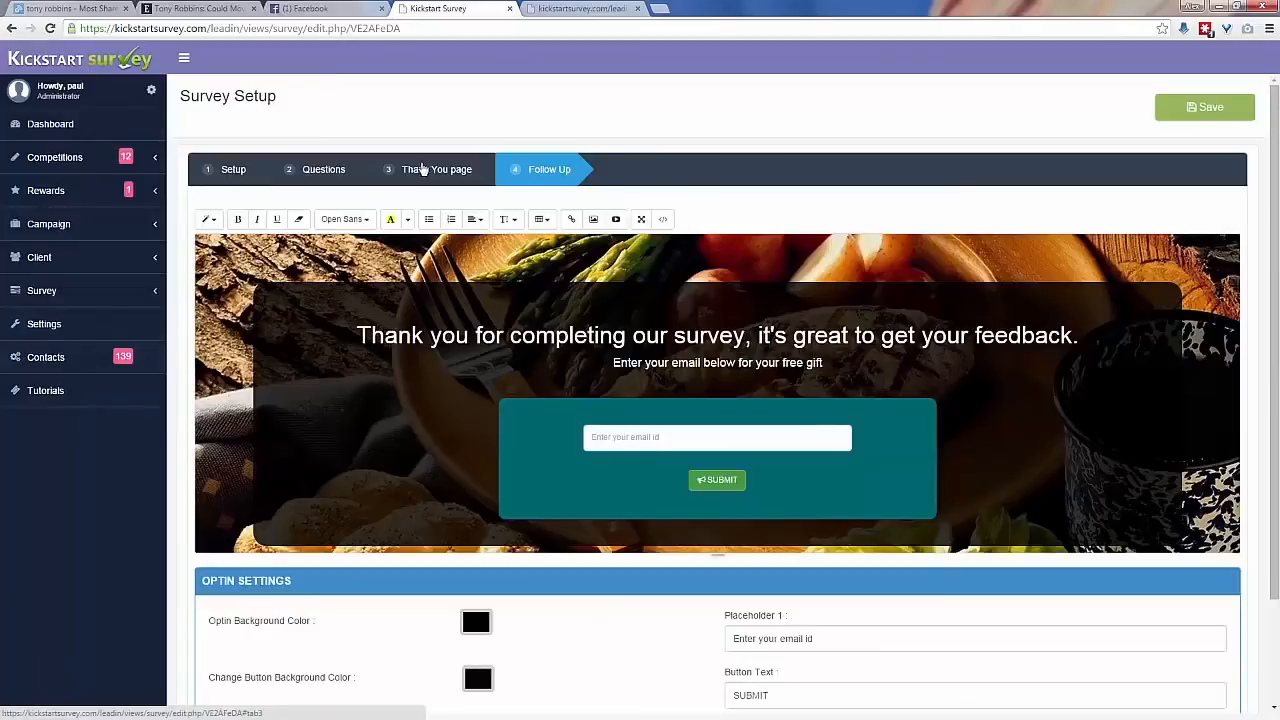
mouse_move(36, 370)
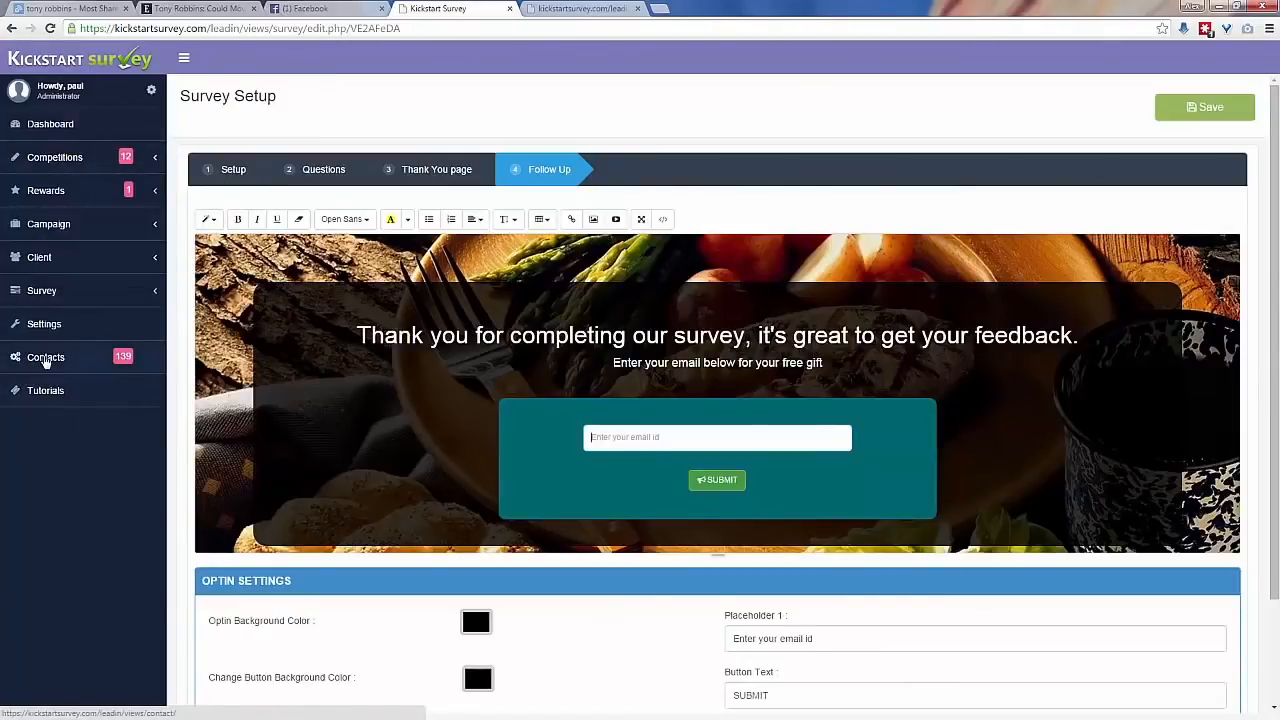
mouse_move(596, 612)
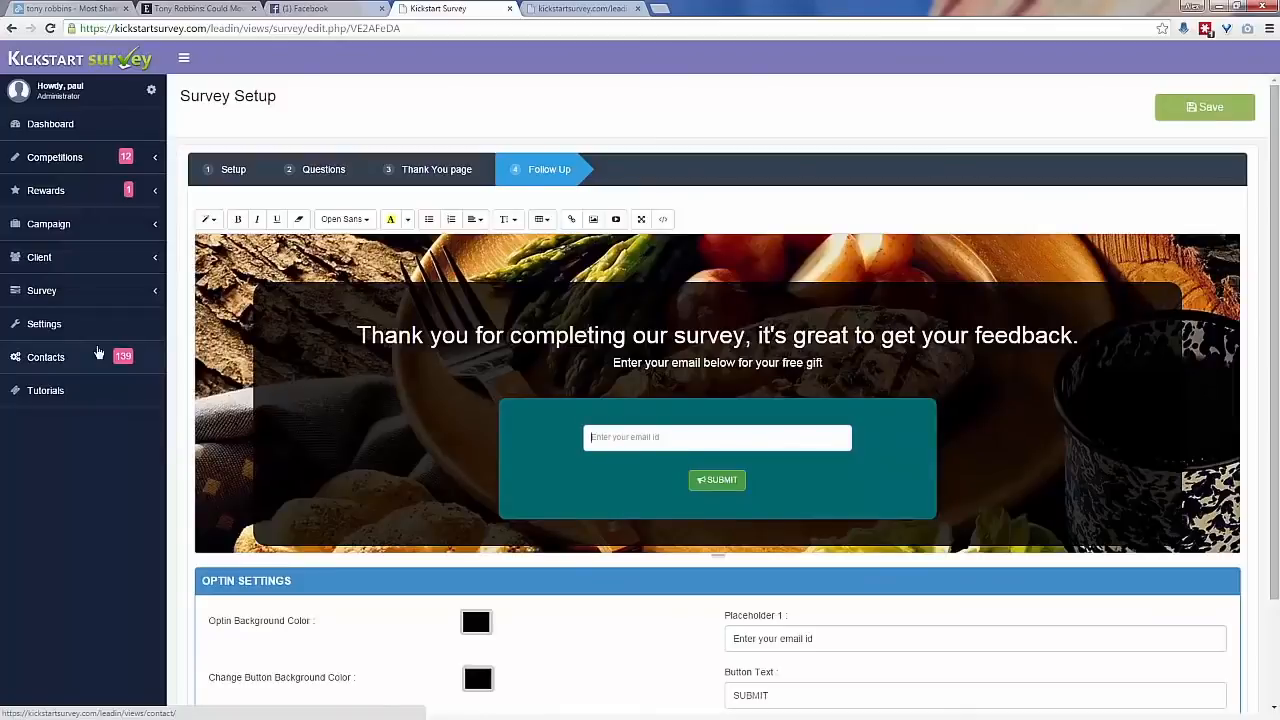
mouse_move(96, 356)
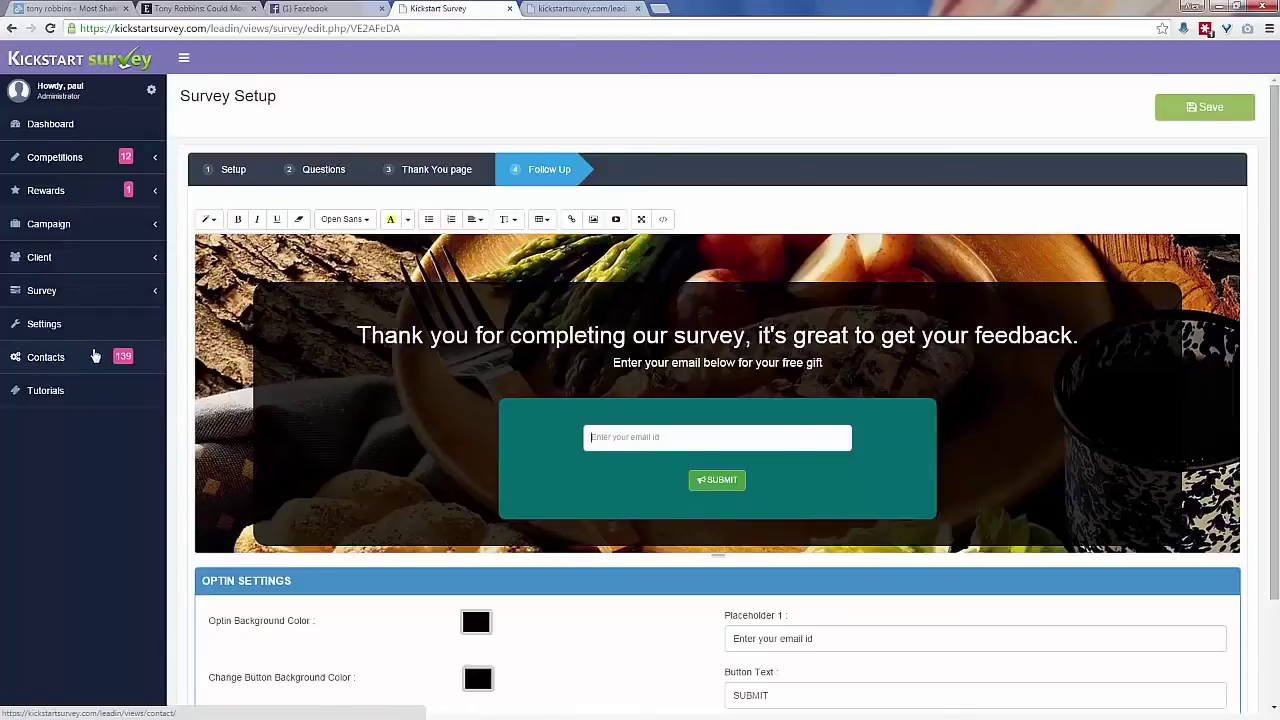